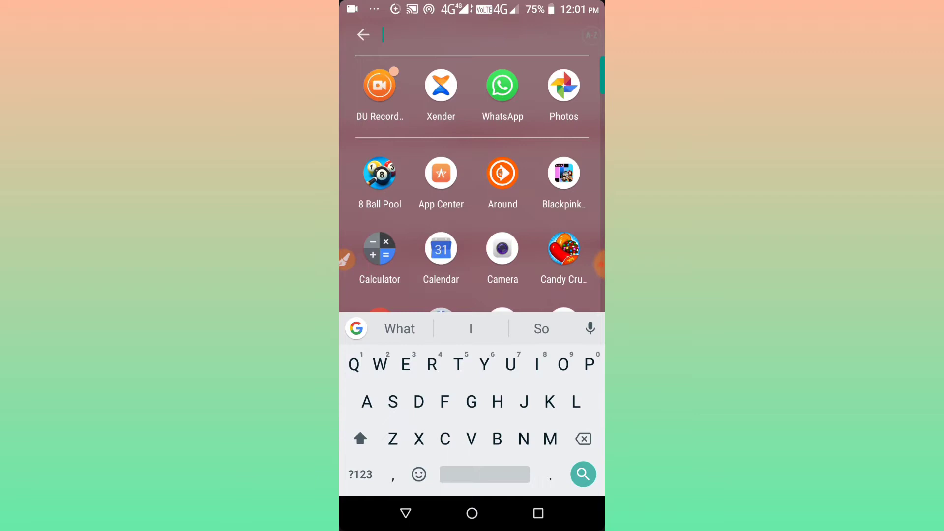
# - Search the launcher for 'Set' and launch the Settings app
pyautogui.write('Set')
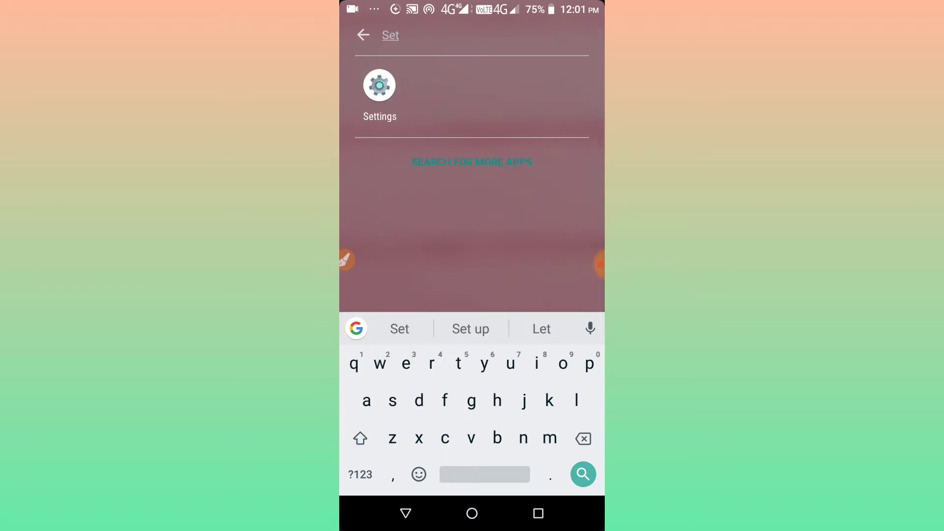
pyautogui.click(379, 85)
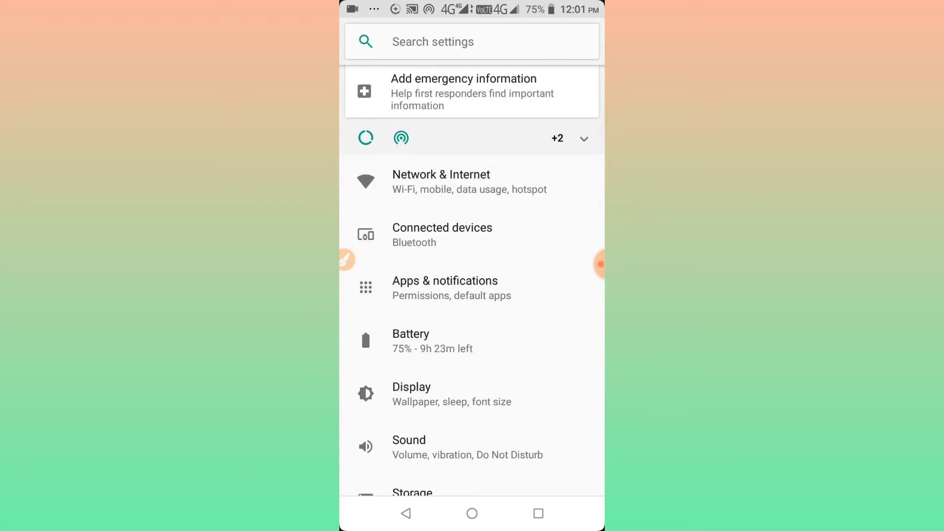
# - Go to Network & Internet, then Hotspot & tethering
pyautogui.click(441, 182)
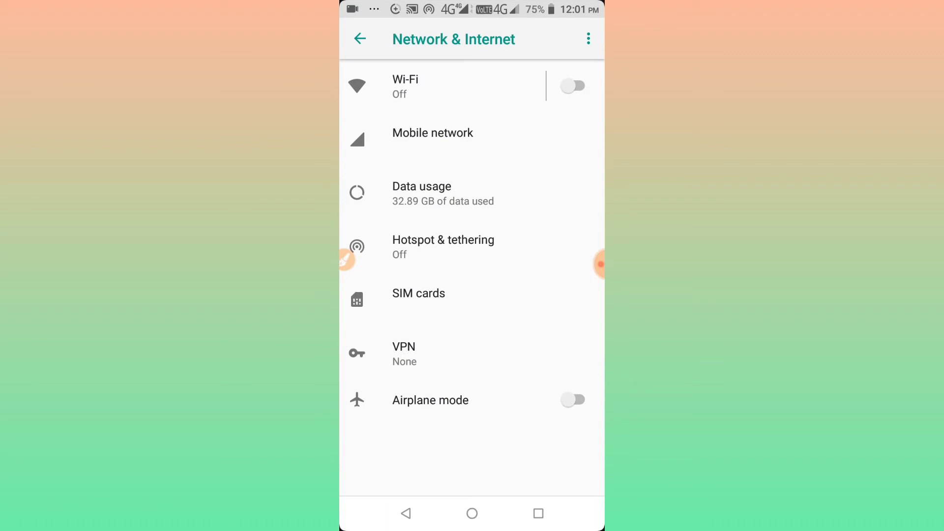
pyautogui.click(443, 246)
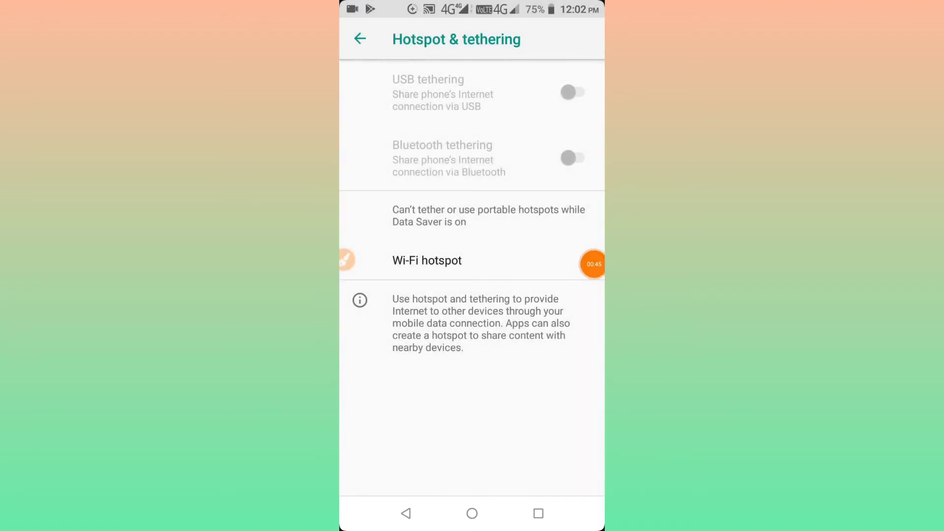
# - Try the greyed-out Wi-Fi hotspot toggle, then back out to the app drawer
pyautogui.click(427, 260)
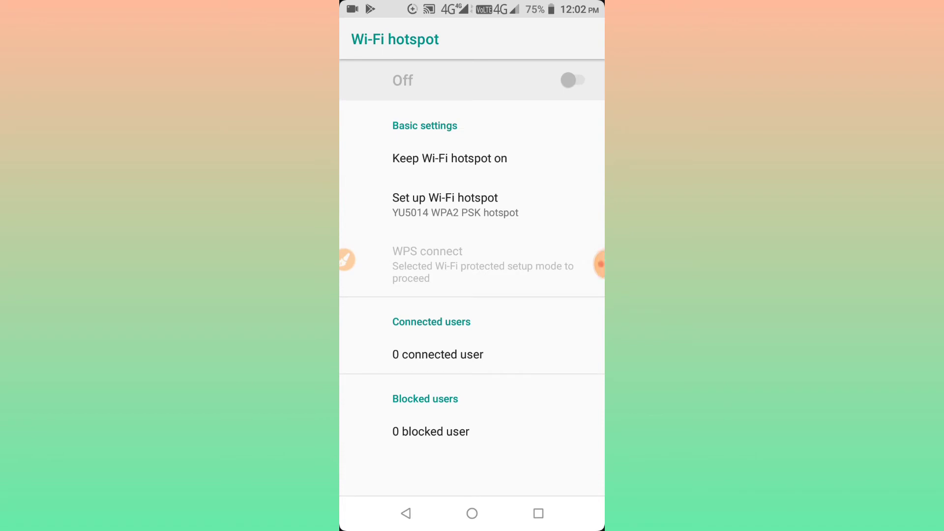
pyautogui.click(406, 513)
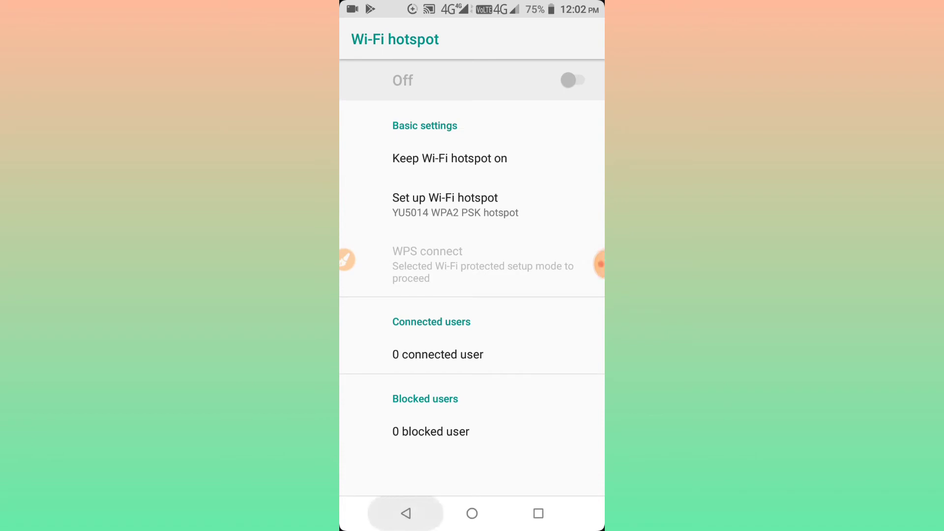
pyautogui.click(405, 513)
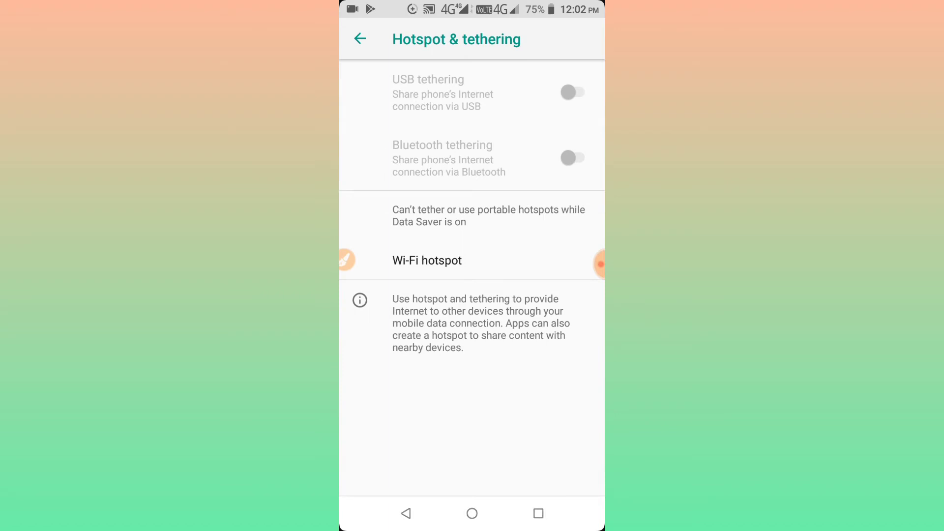
pyautogui.click(471, 514)
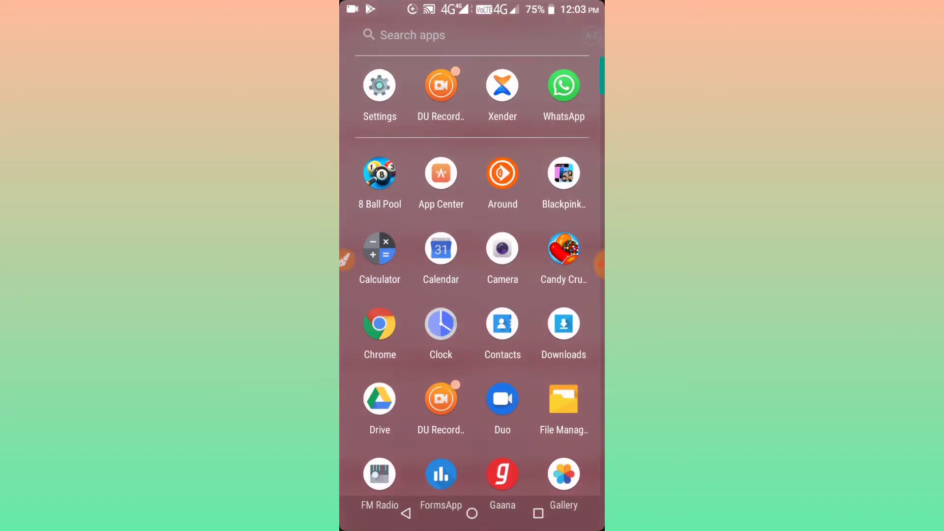
# - Relaunch Settings and scroll down its main list to System
pyautogui.click(379, 85)
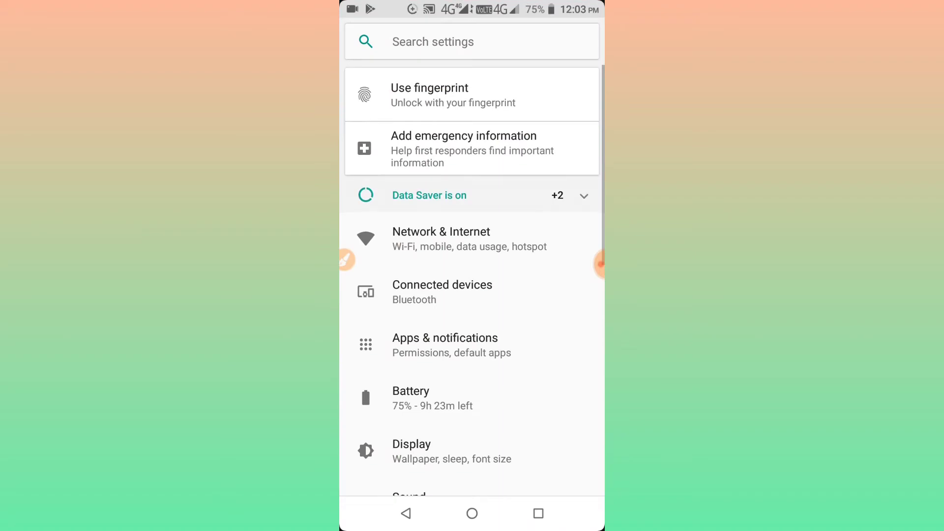
pyautogui.scroll(-3)
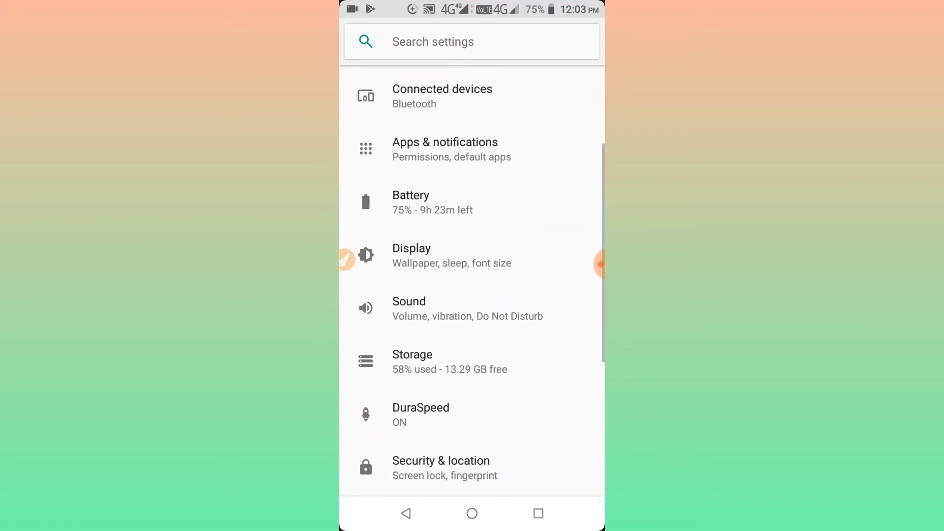
pyautogui.scroll(-3)
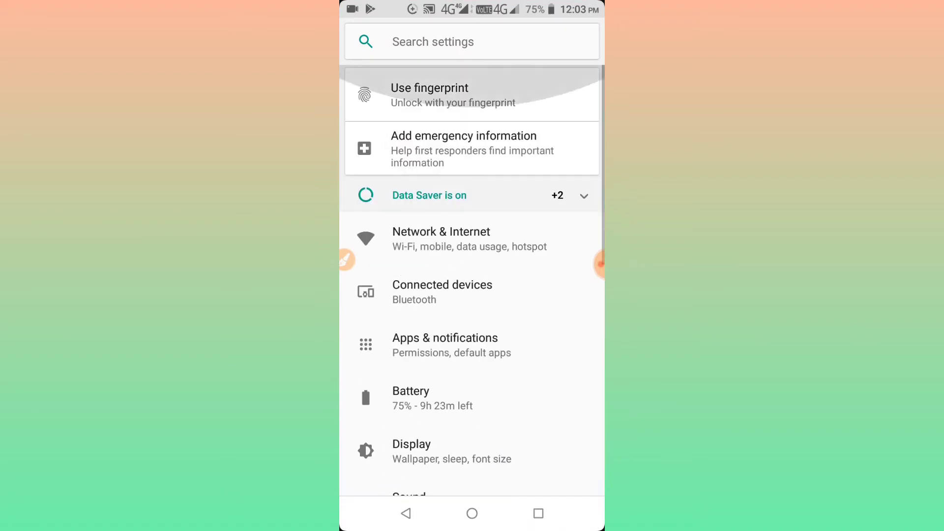
pyautogui.scroll(-3)
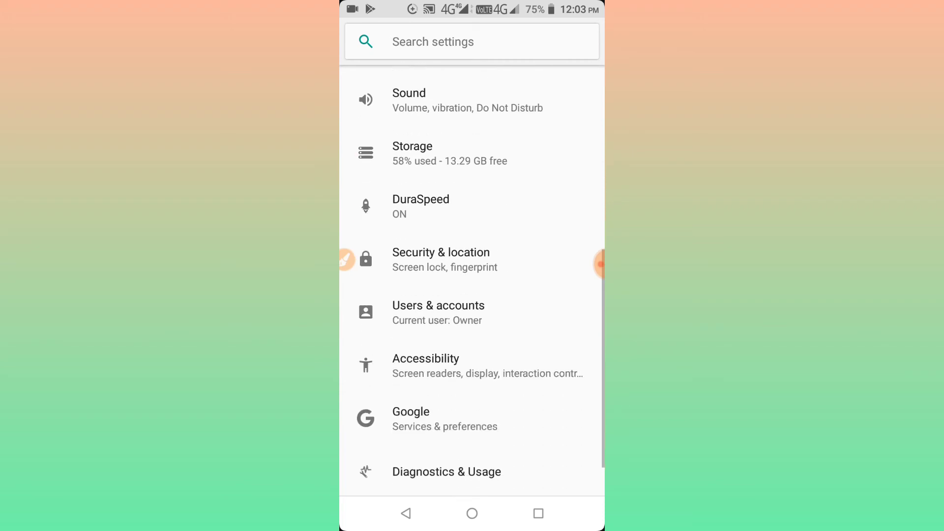
pyautogui.scroll(-3)
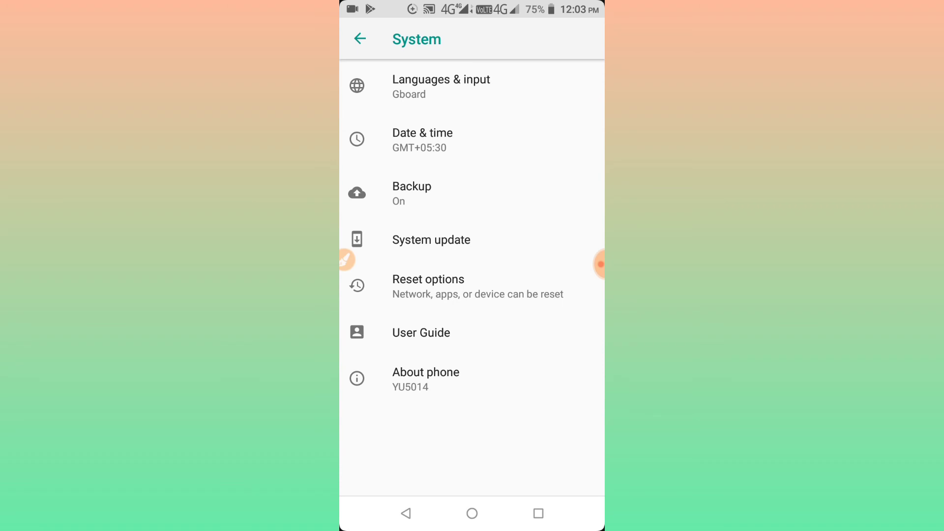
# - From the System page, go to Reset options
pyautogui.click(347, 260)
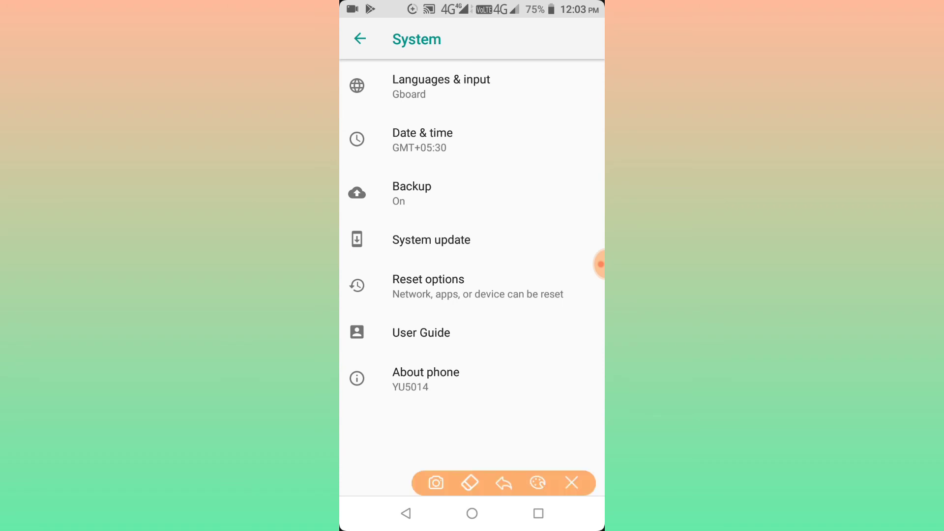
pyautogui.moveTo(579, 263); pyautogui.dragTo(359, 295)
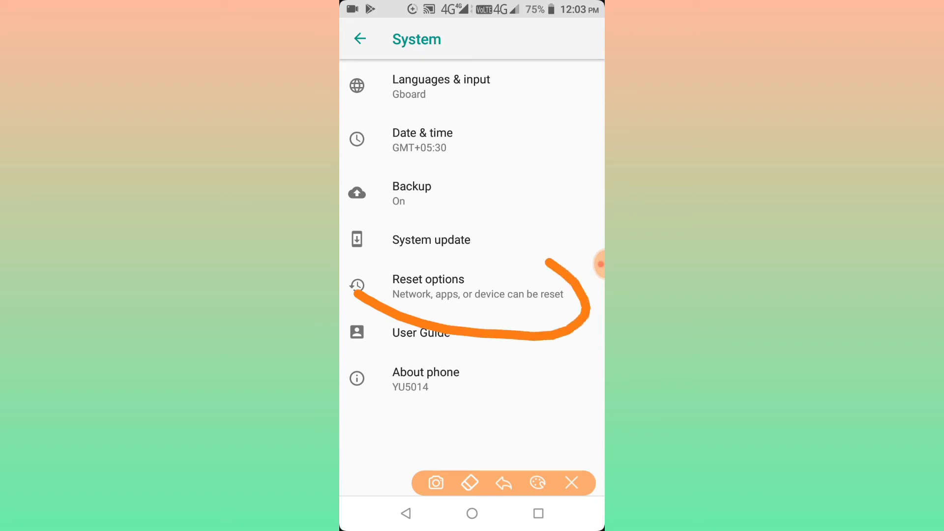
pyautogui.moveTo(548, 262); pyautogui.dragTo(373, 286)
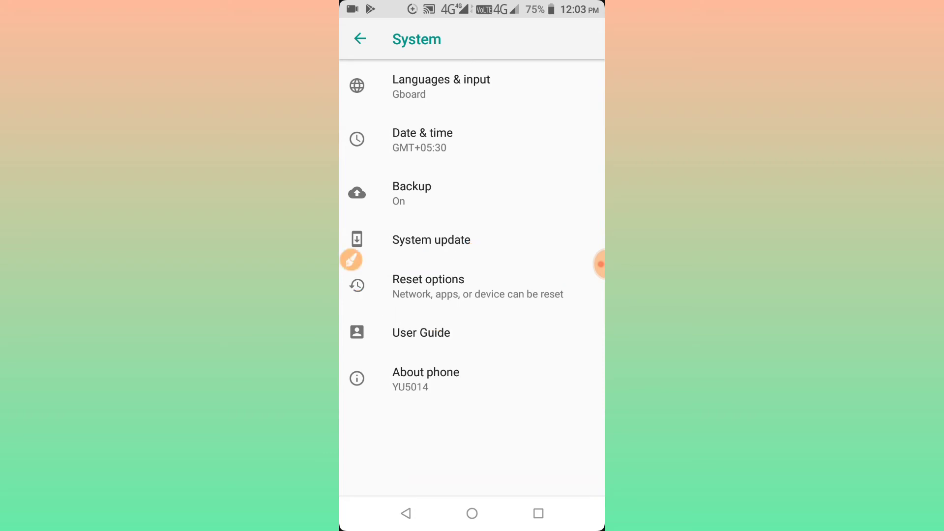
pyautogui.click(429, 279)
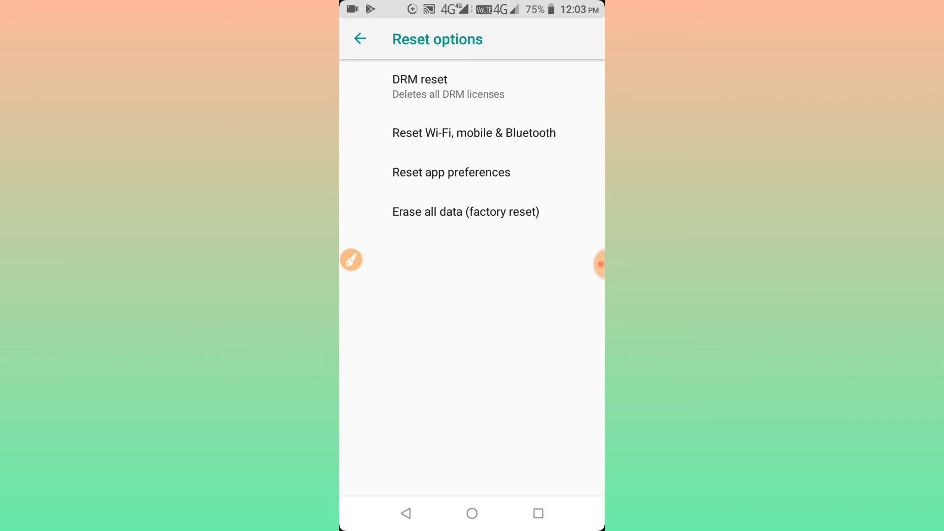
# - Choose Reset Wi-Fi, mobile & Bluetooth from the Reset options list
pyautogui.click(351, 259)
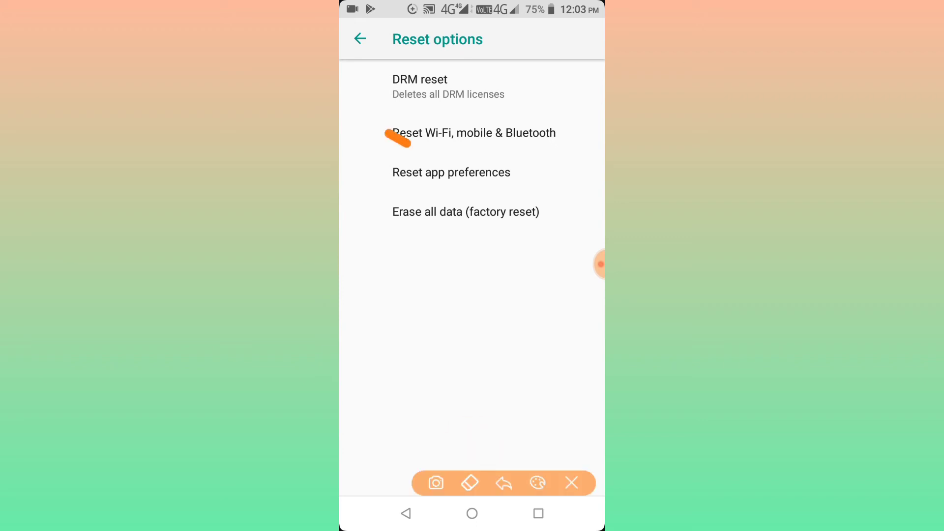
pyautogui.moveTo(392, 139); pyautogui.dragTo(482, 121)
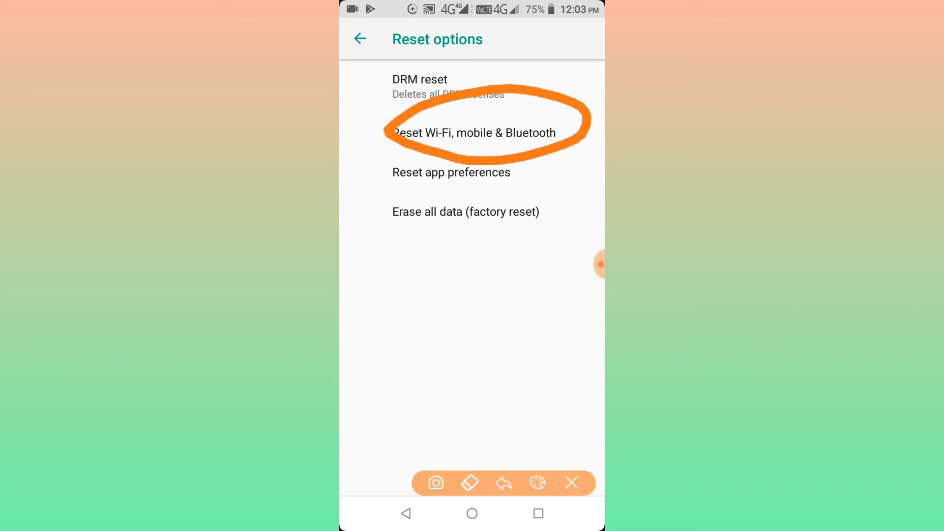
pyautogui.click(473, 134)
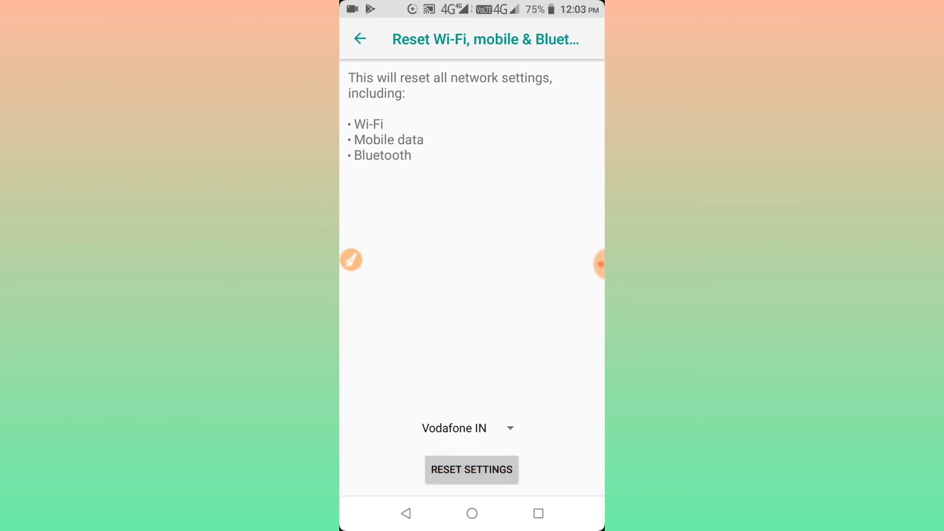
# - Confirm RESET SETTINGS twice, then relaunch Settings from the app drawer
pyautogui.click(472, 470)
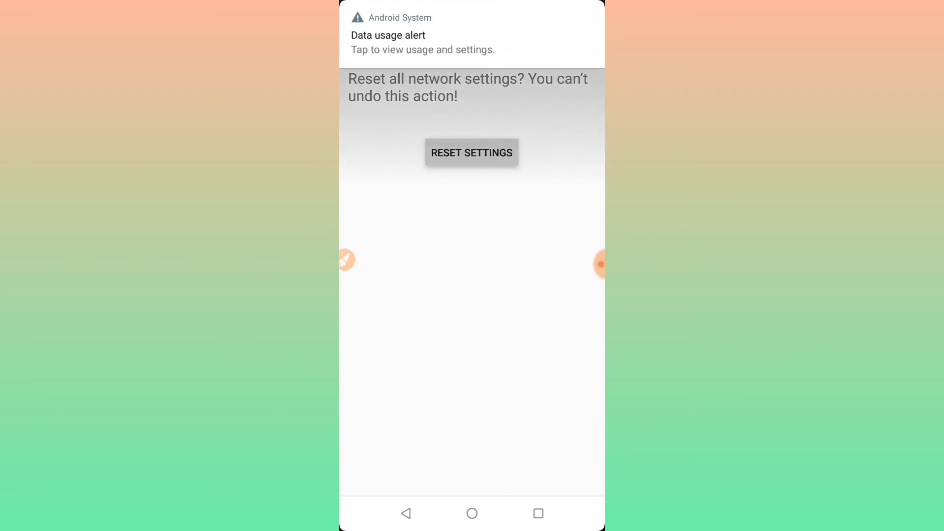
pyautogui.click(471, 152)
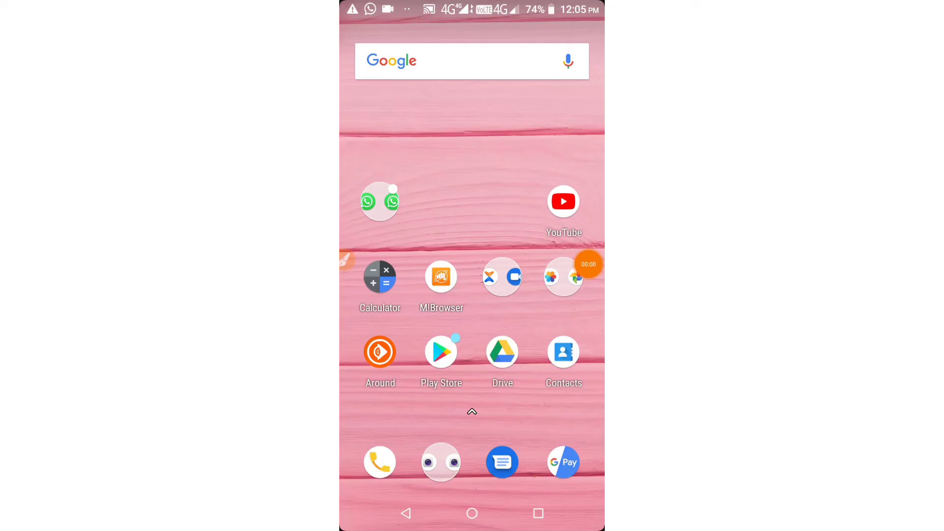
pyautogui.scroll(3)
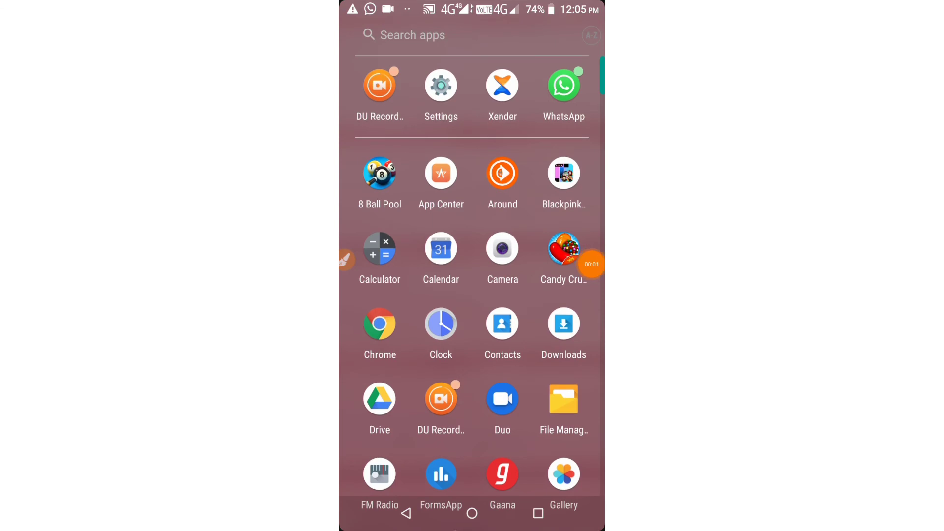
pyautogui.click(440, 84)
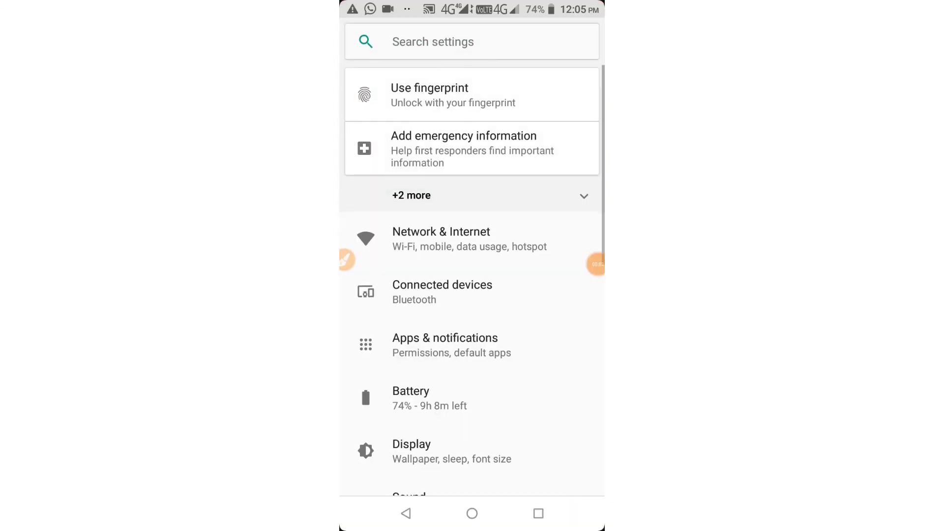